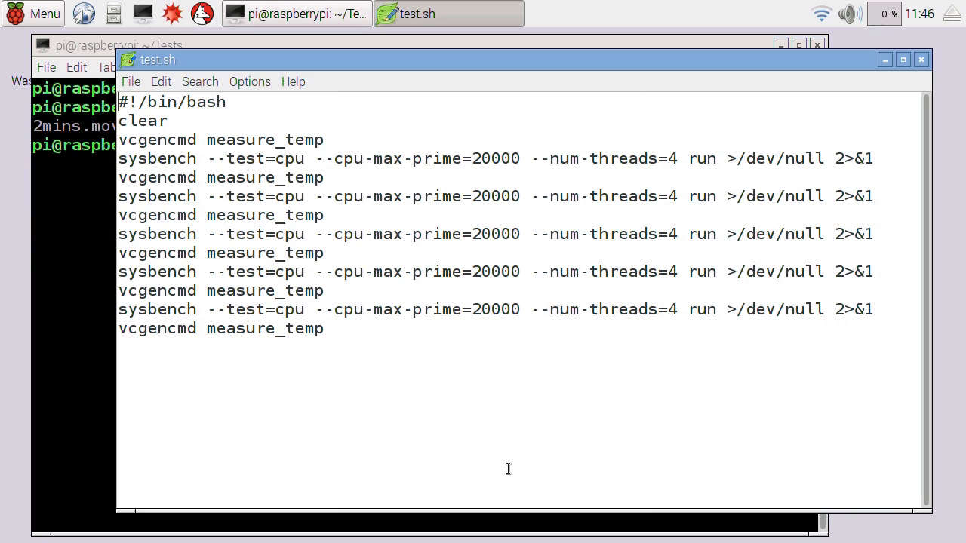
mouse_move(486, 459)
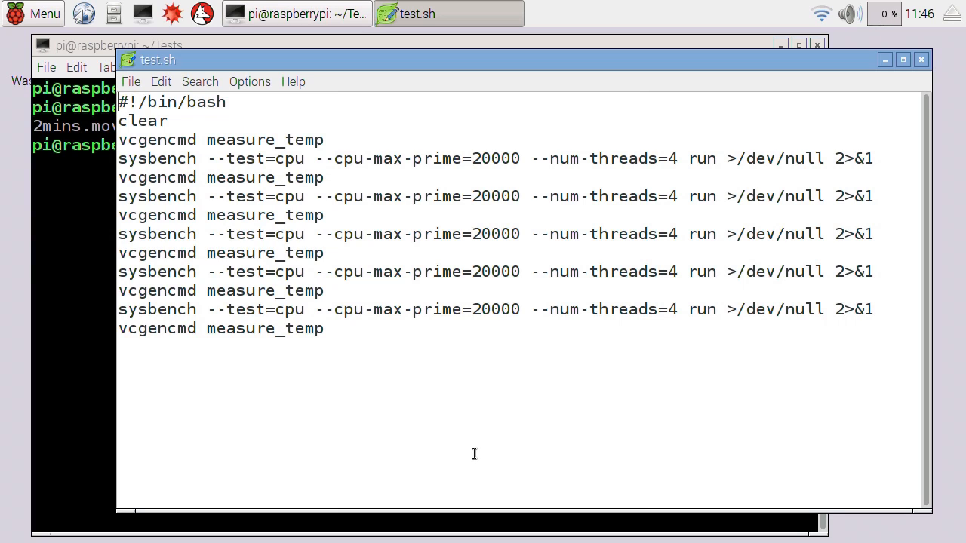
mouse_move(470, 456)
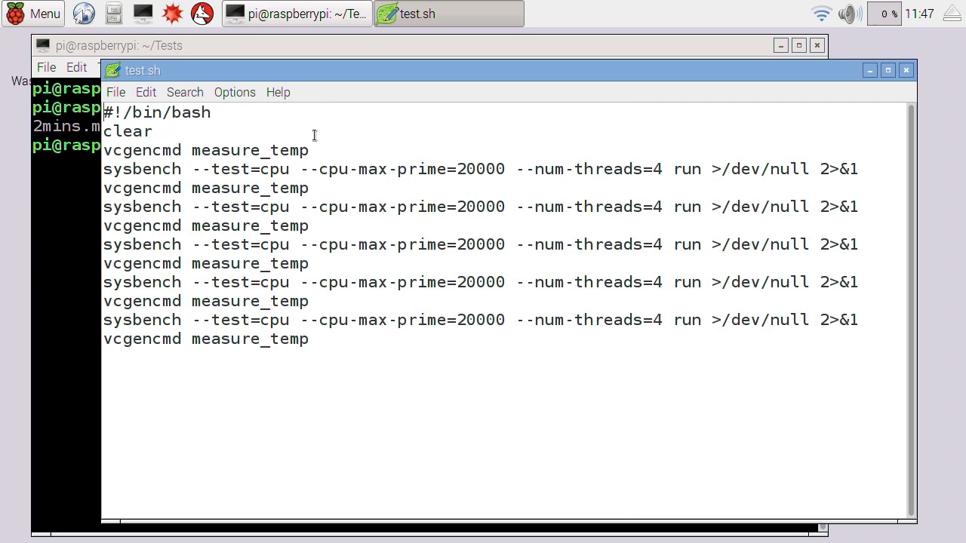
Step: Close test.sh in Leafpad and answer the save-changes prompt for its unsaved edits
double_click(205, 151)
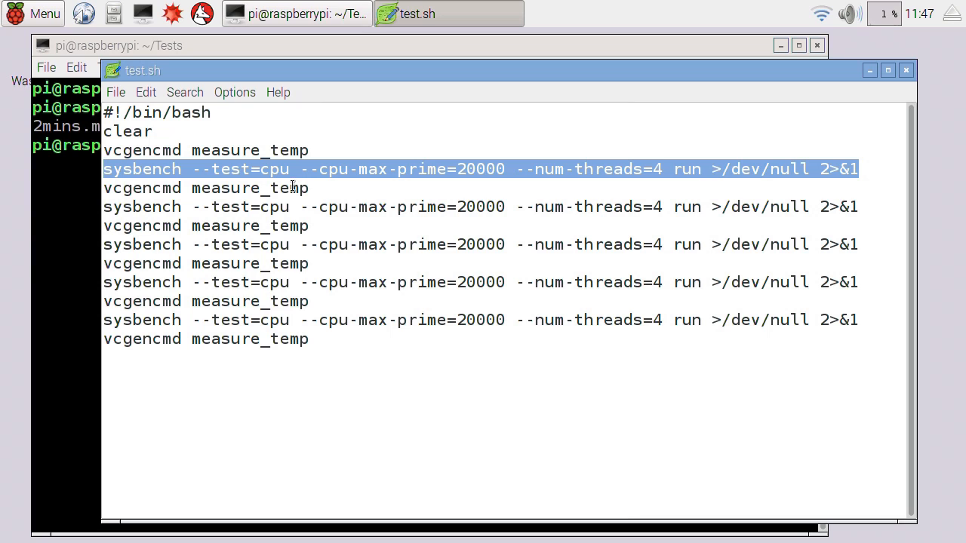
mouse_move(338, 171)
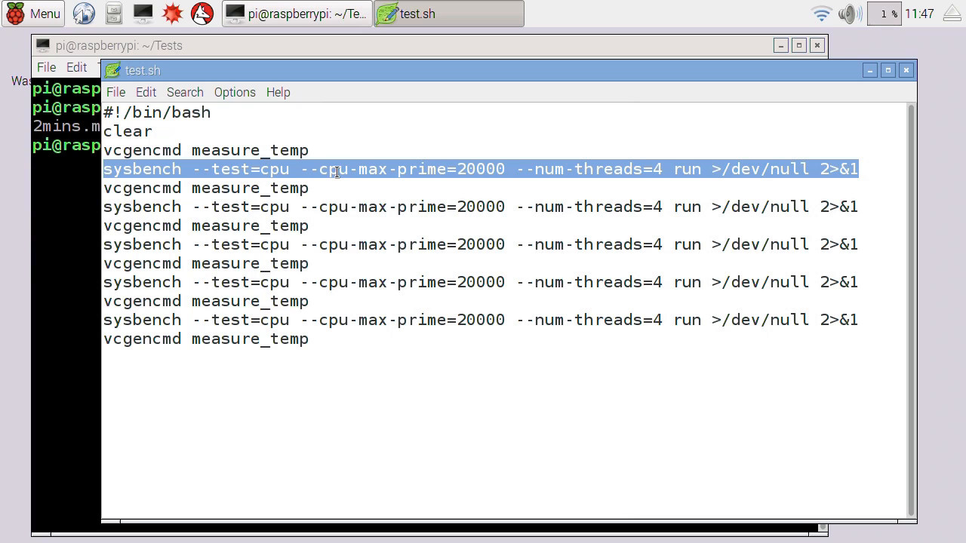
mouse_move(483, 169)
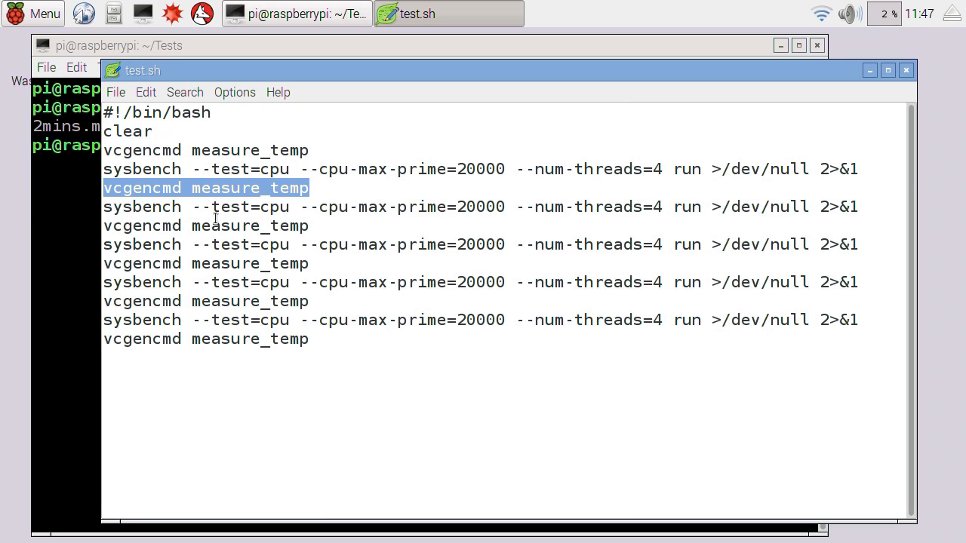
mouse_move(292, 151)
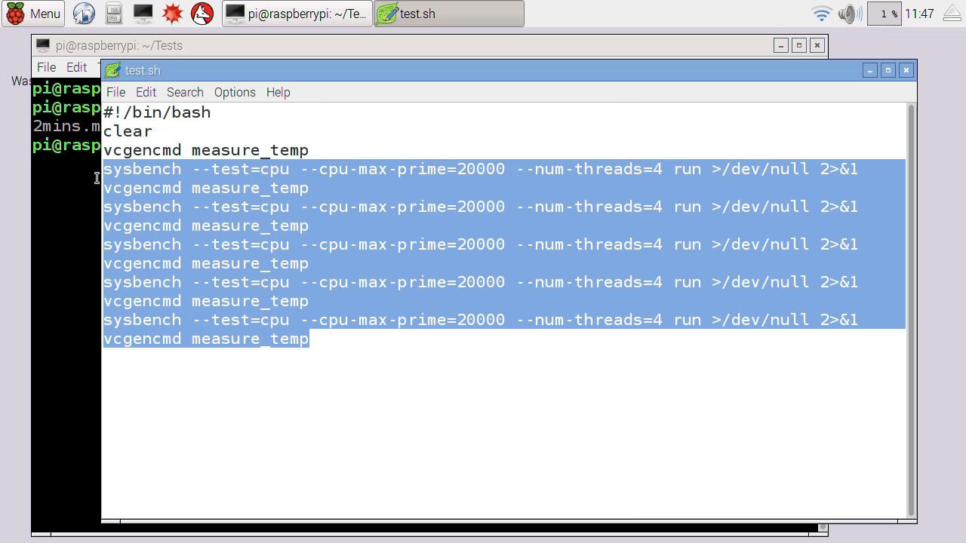
mouse_move(131, 365)
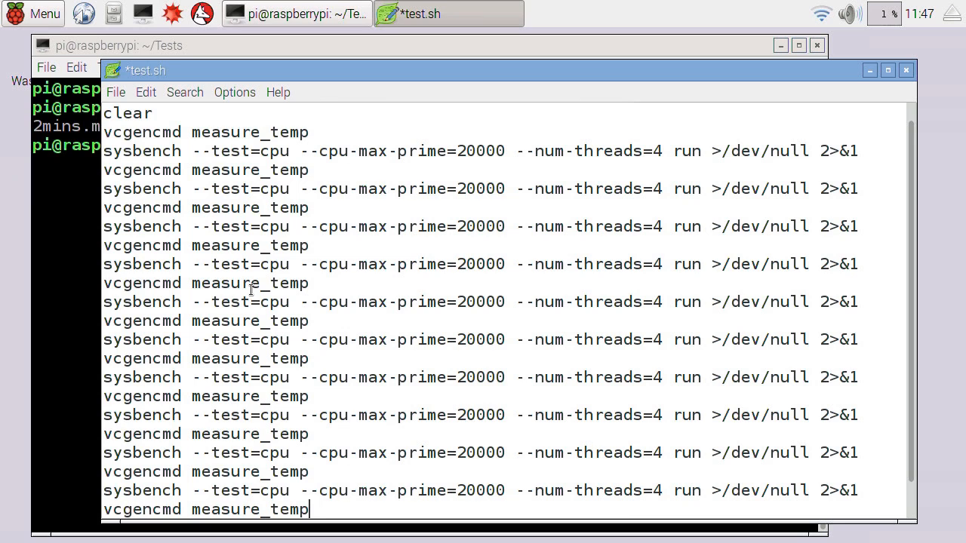
mouse_move(211, 276)
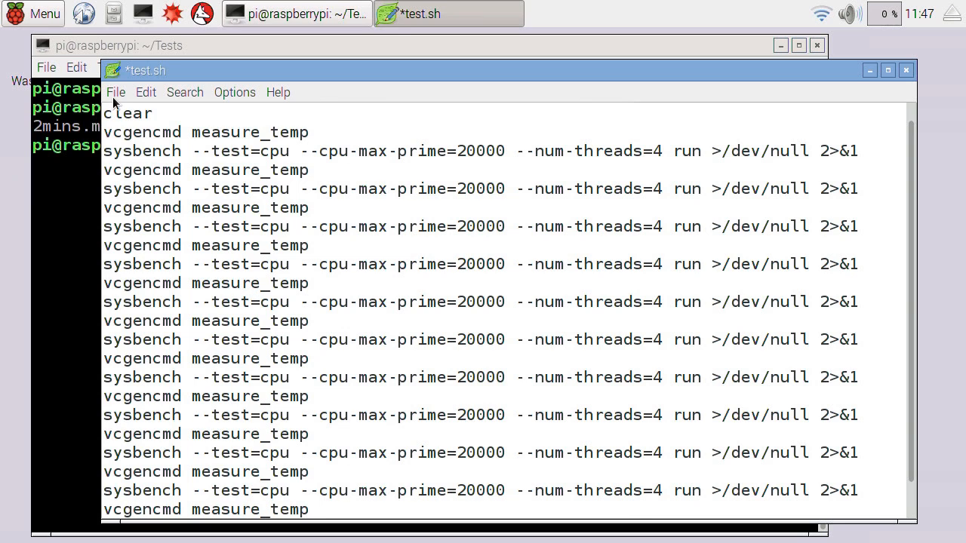
click(905, 69)
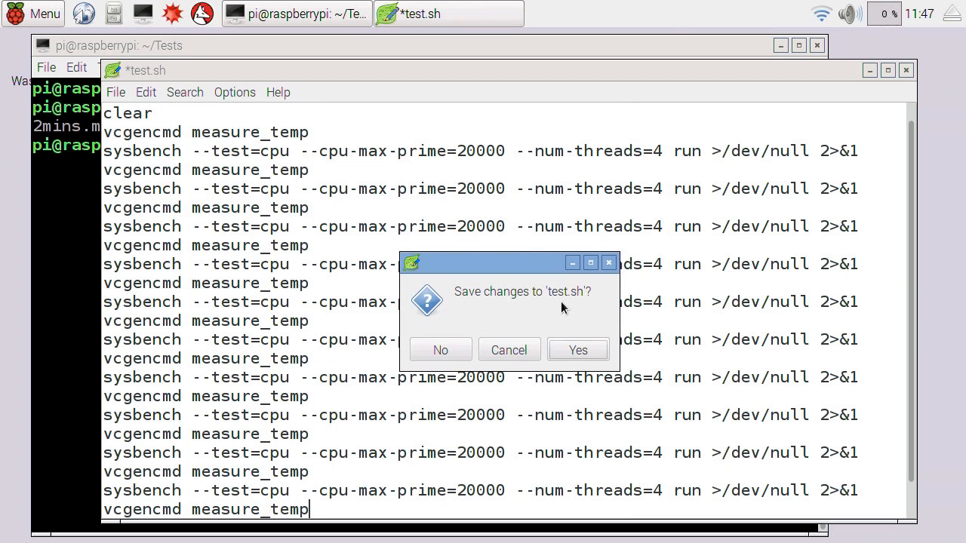
click(441, 350)
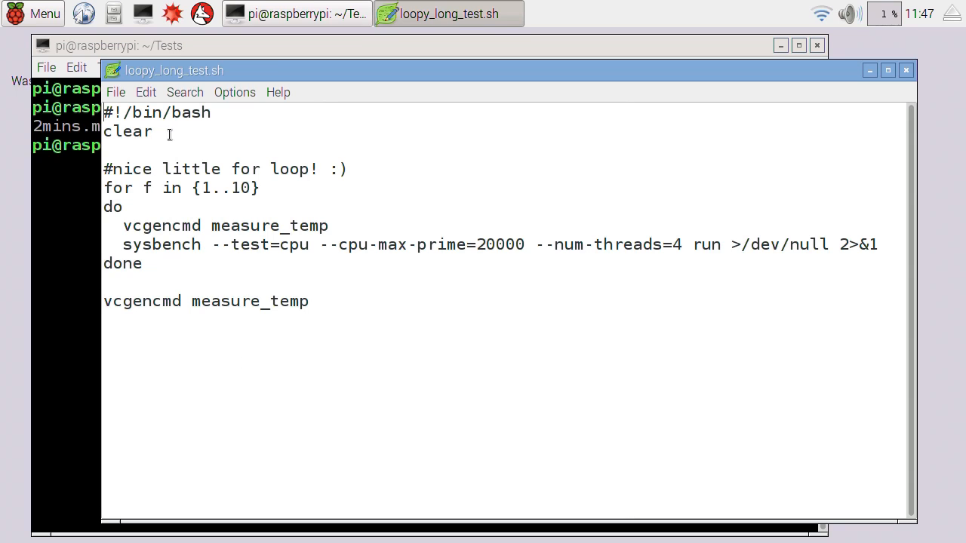
Step: Load loopy_long_test.sh, the version looping the temperature read and sysbench run over 1..10
drag(105, 112, 150, 131)
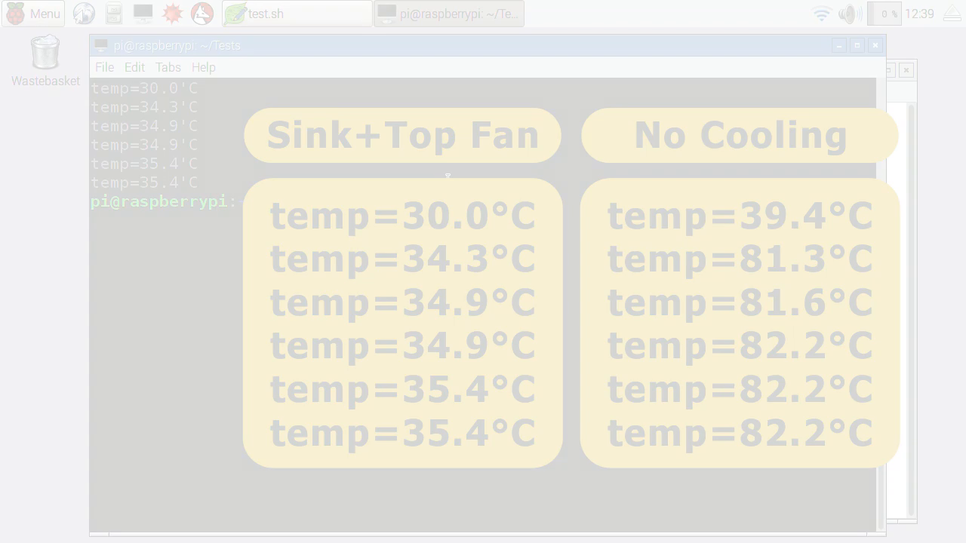
Step: Enter ./test.sh at the prompt to launch the next temperature test run
text(./test.sh)
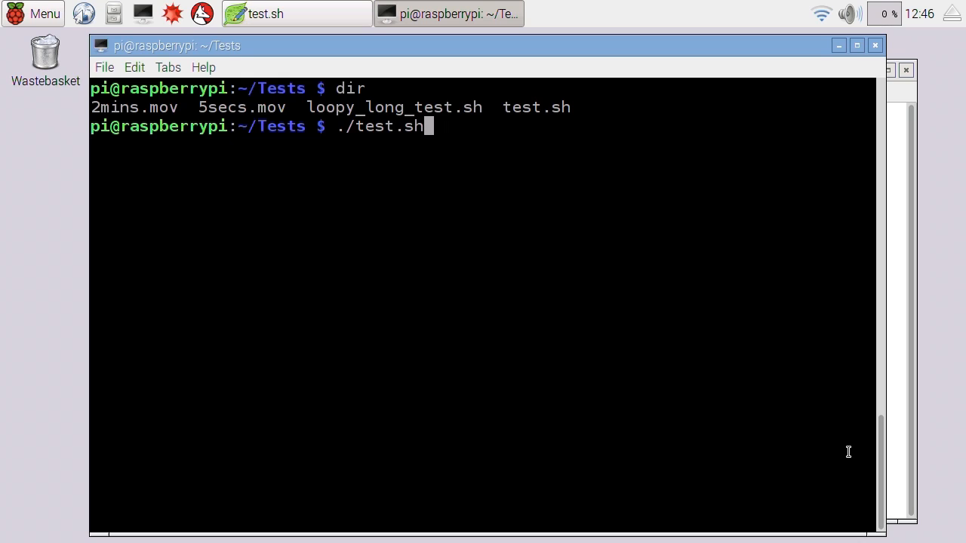